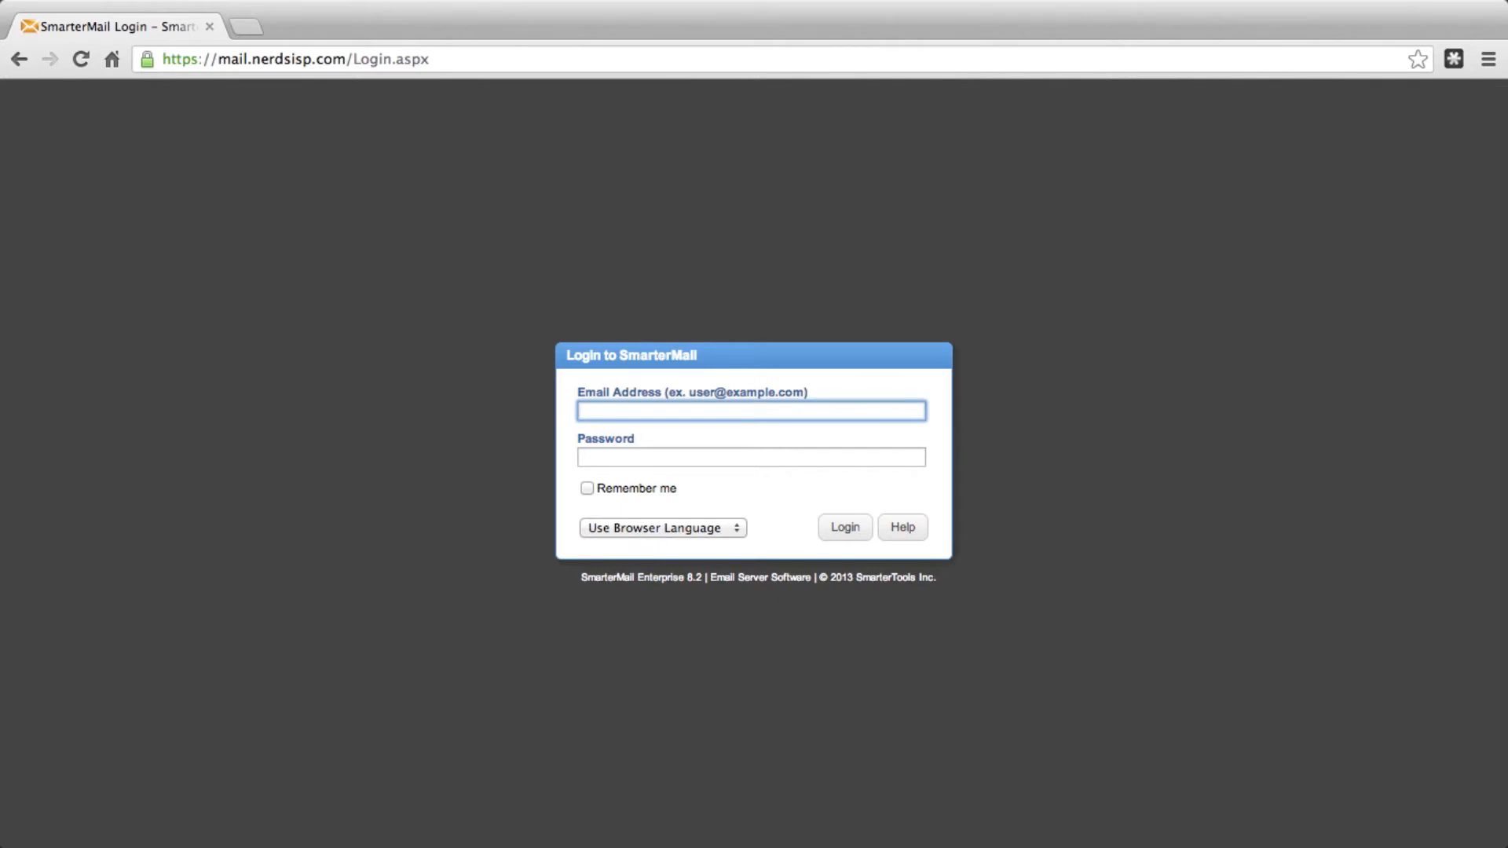
- Submit the login form to sign in to the SmarterMail account
{"action": "left_click", "coordinate": [845, 527]}
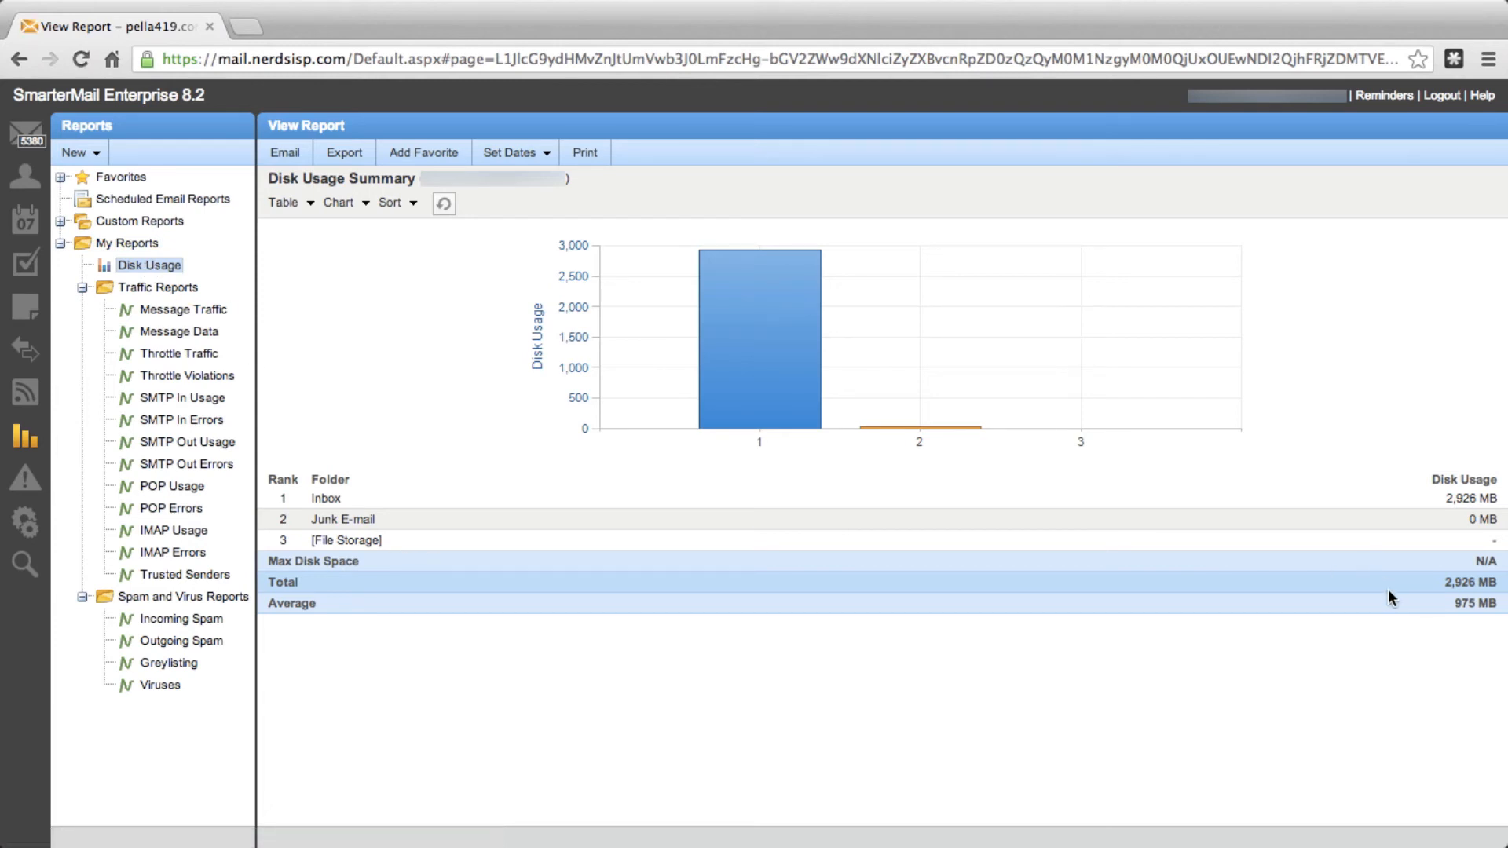
{"action": "mouse_move", "coordinate": [1395, 588]}
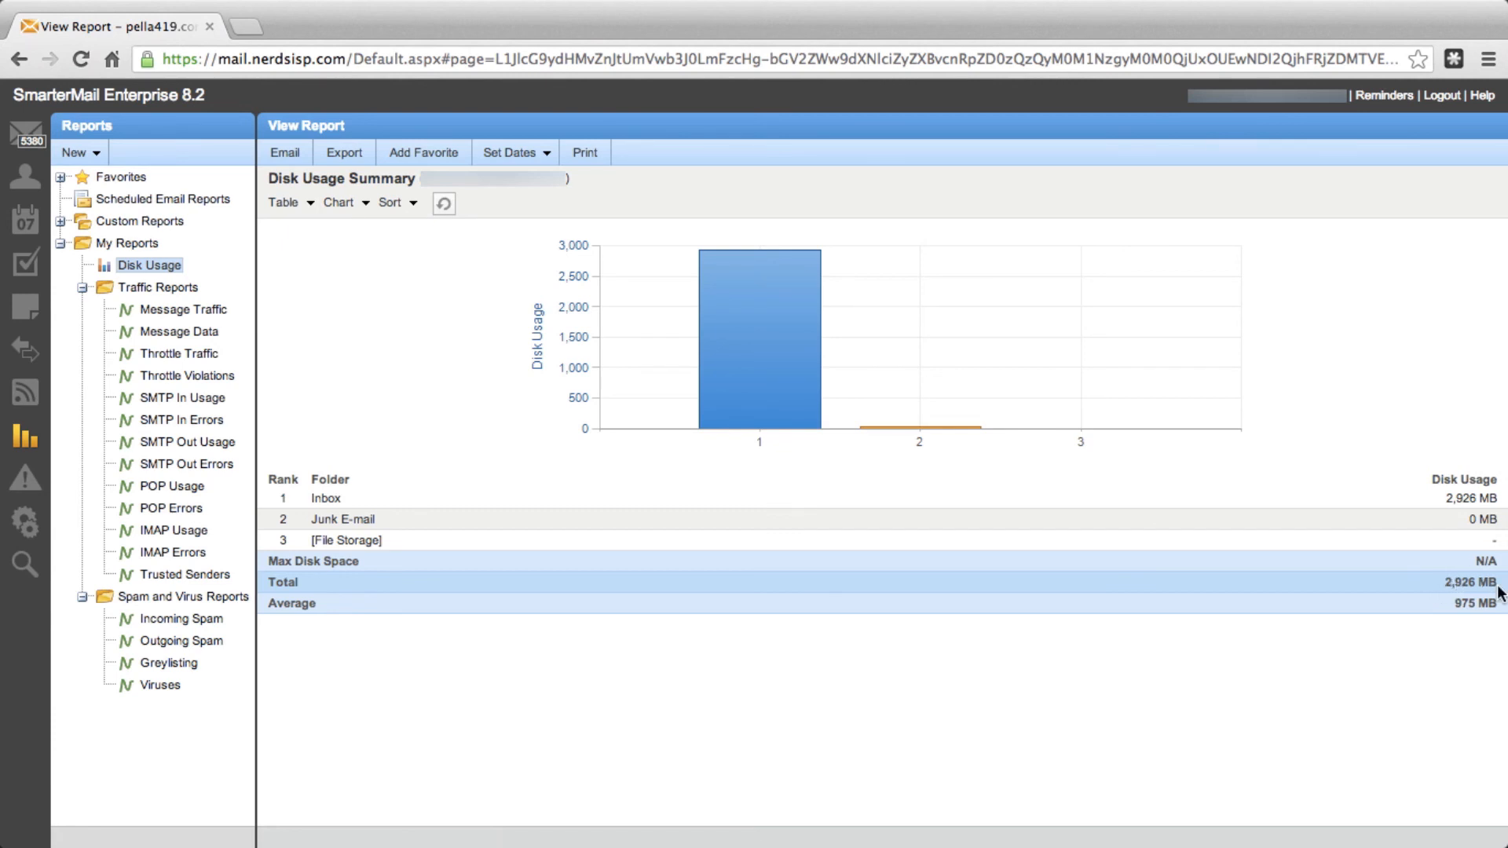
{"action": "mouse_move", "coordinate": [1410, 578]}
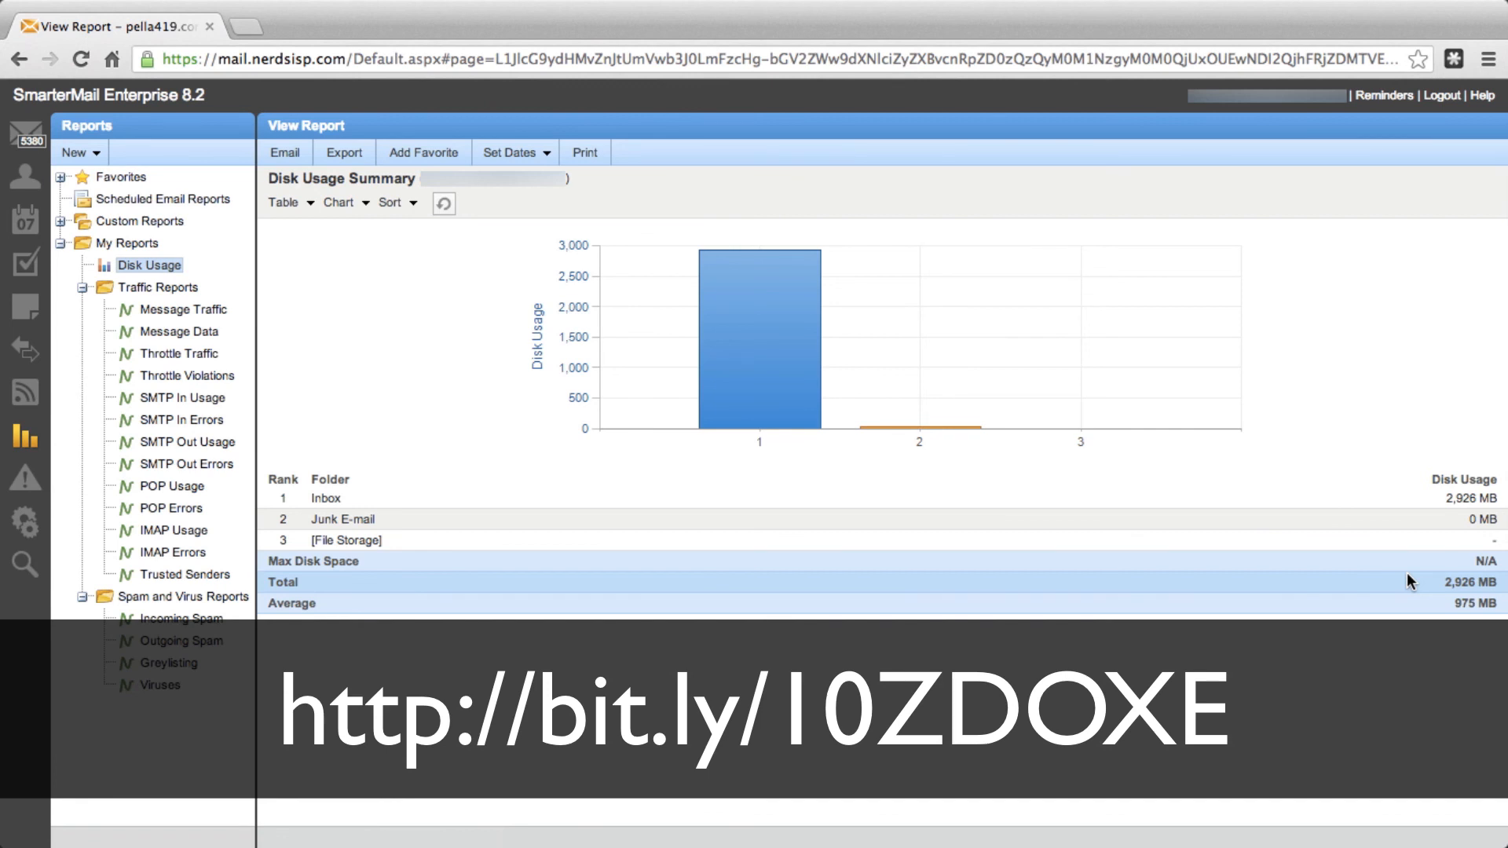
{"action": "mouse_move", "coordinate": [1413, 384]}
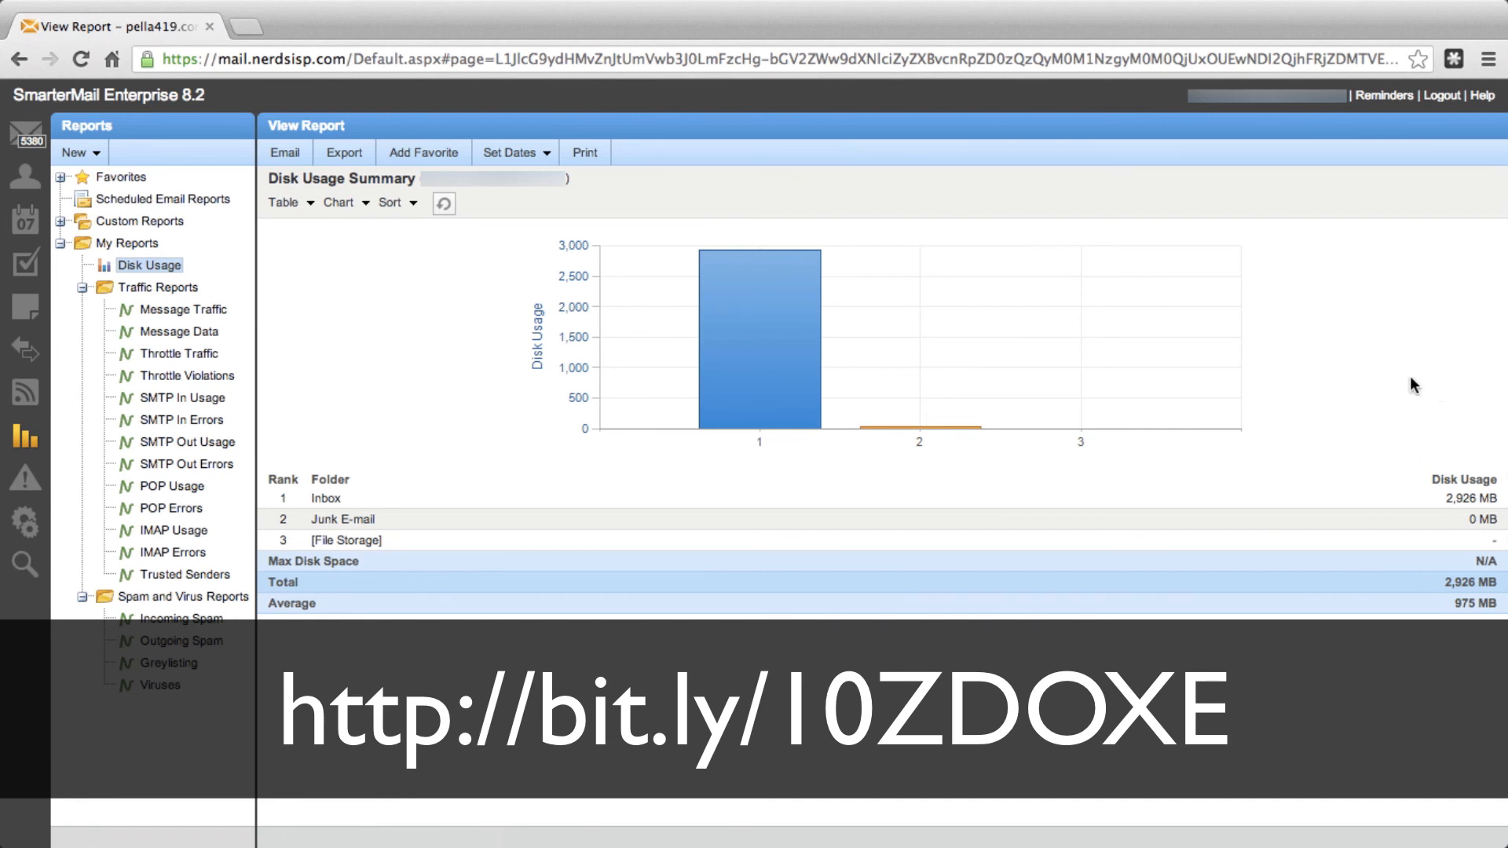